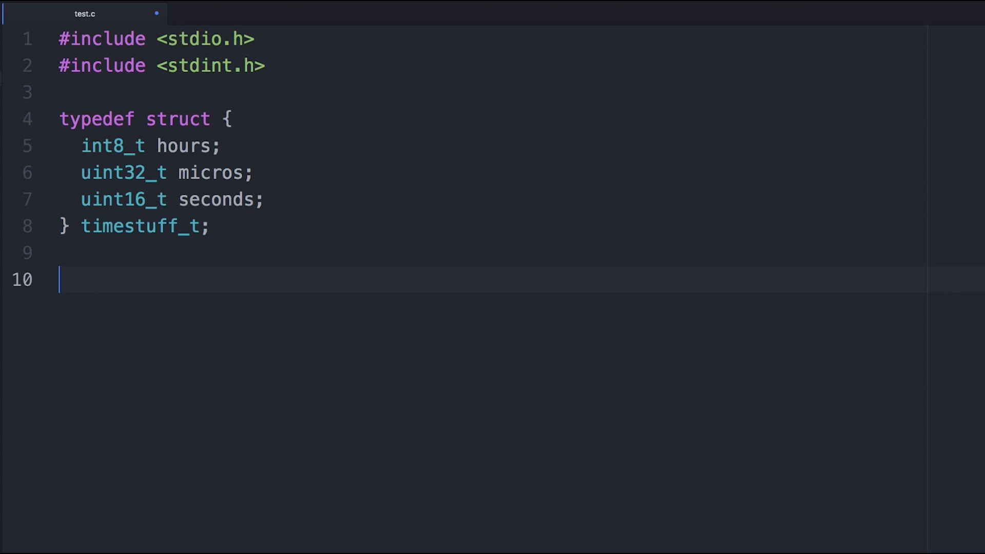
{"action": "type", "text": "int main()"}
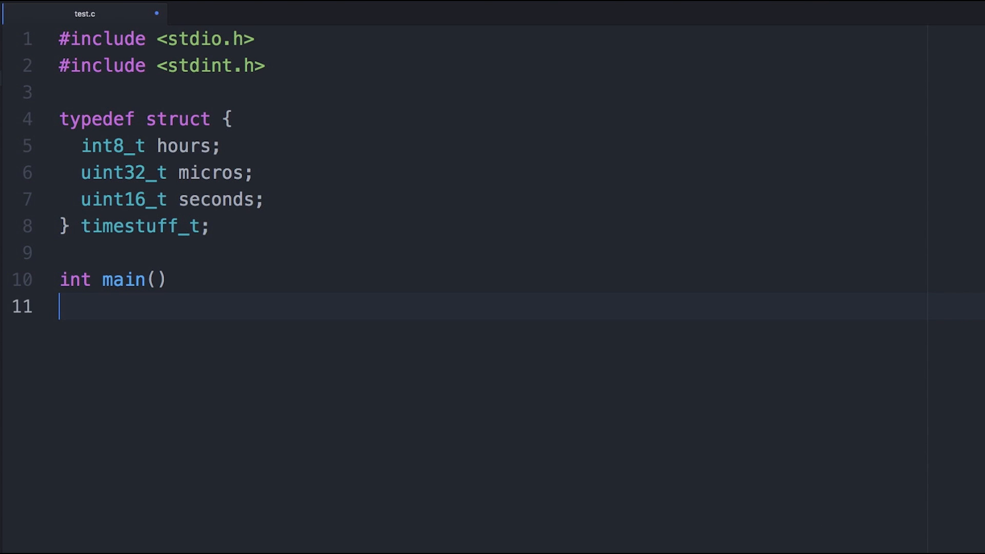
{"action": "type", "text": "{"}
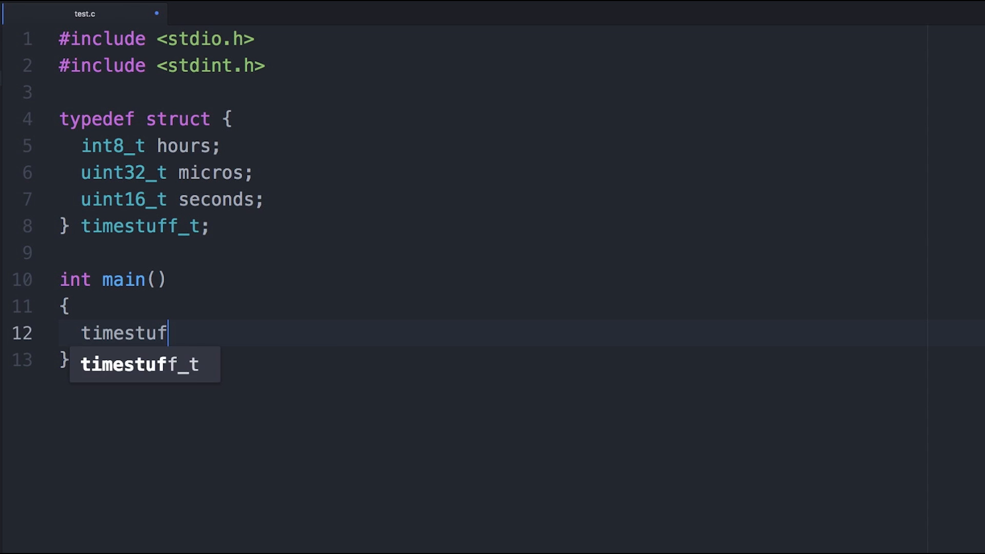
{"action": "type", "text": "f_t t = {.hours=6, .micros=0x123}"}
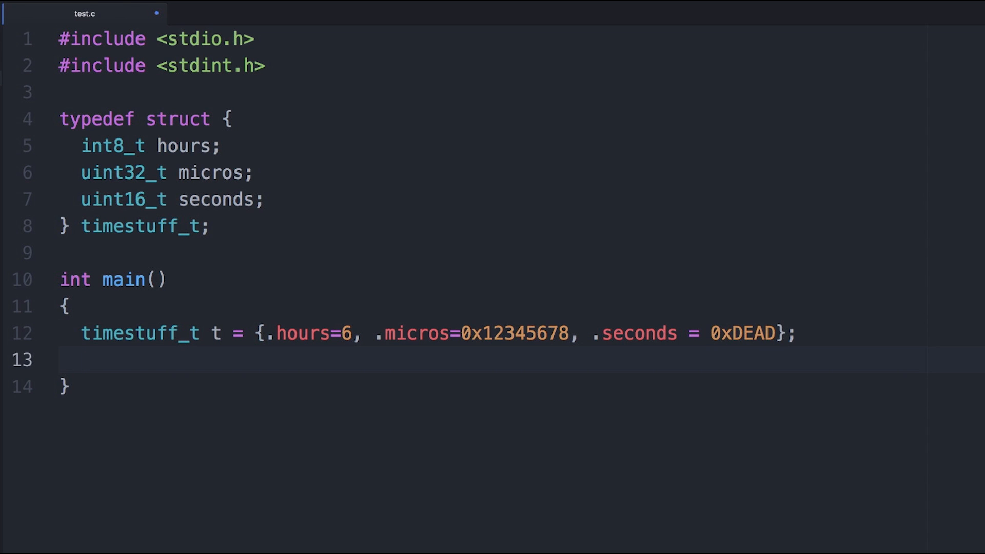
{"action": "type", "text": "printf(\"%lu\",sizeof(t));"}
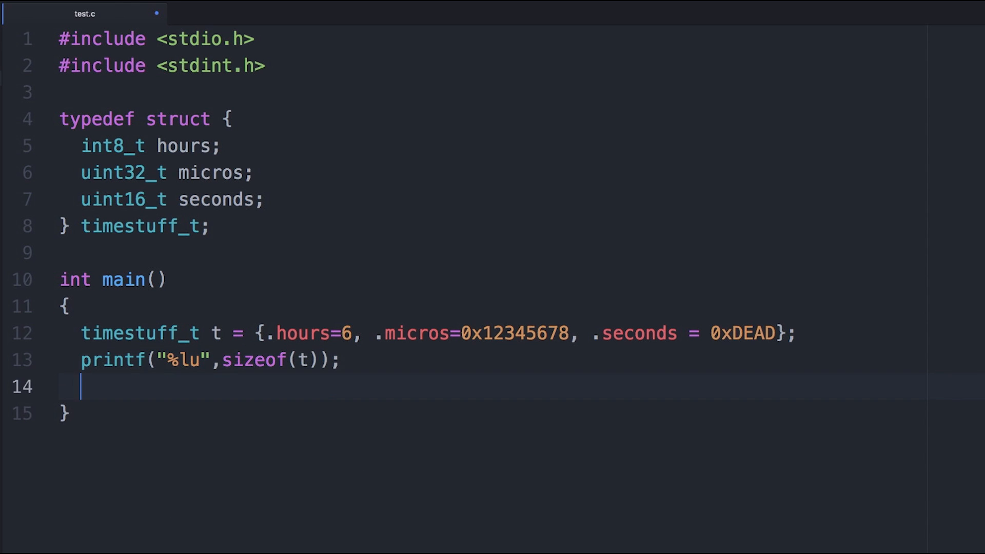
{"action": "mouse_move", "coordinate": [794, 512]}
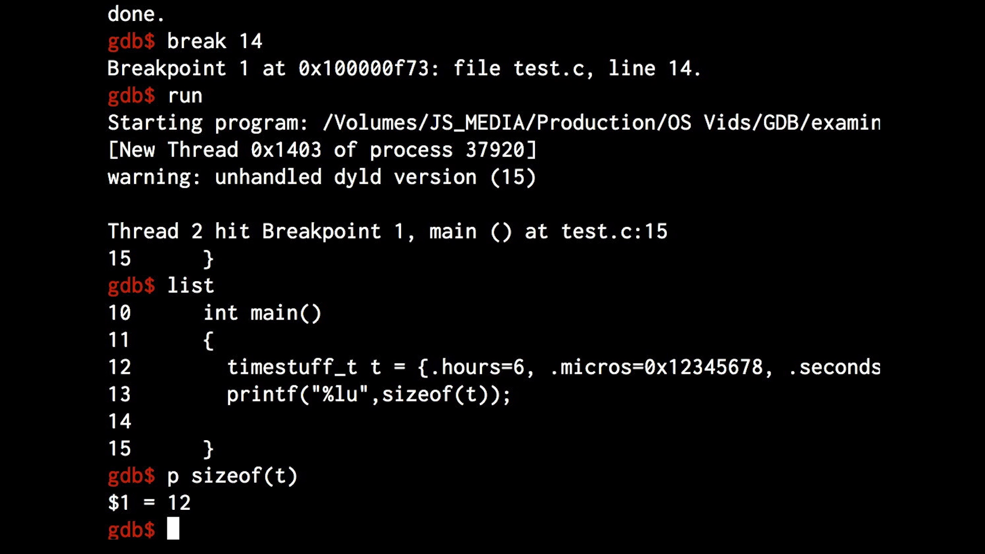
{"action": "type", "text": "p t"}
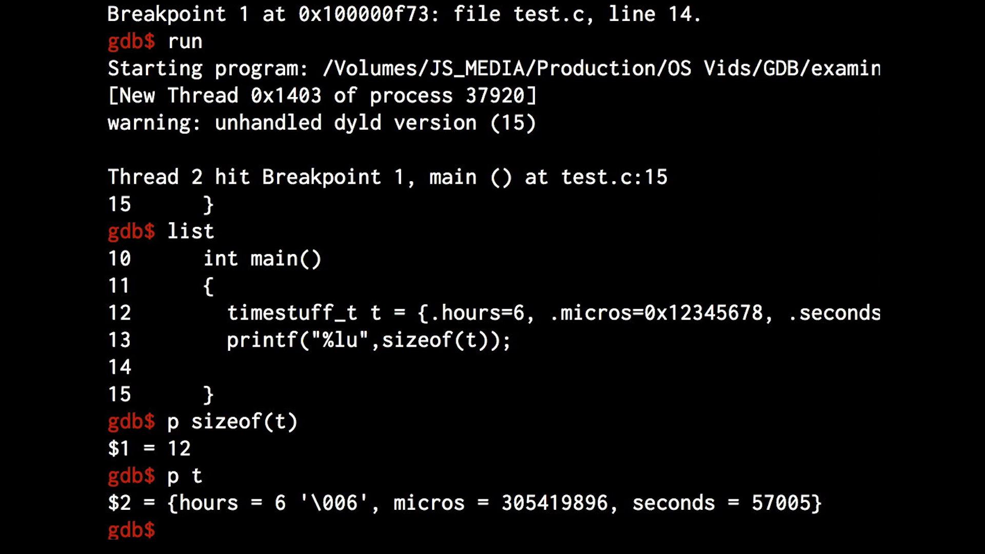
{"action": "type", "text": "x &t"}
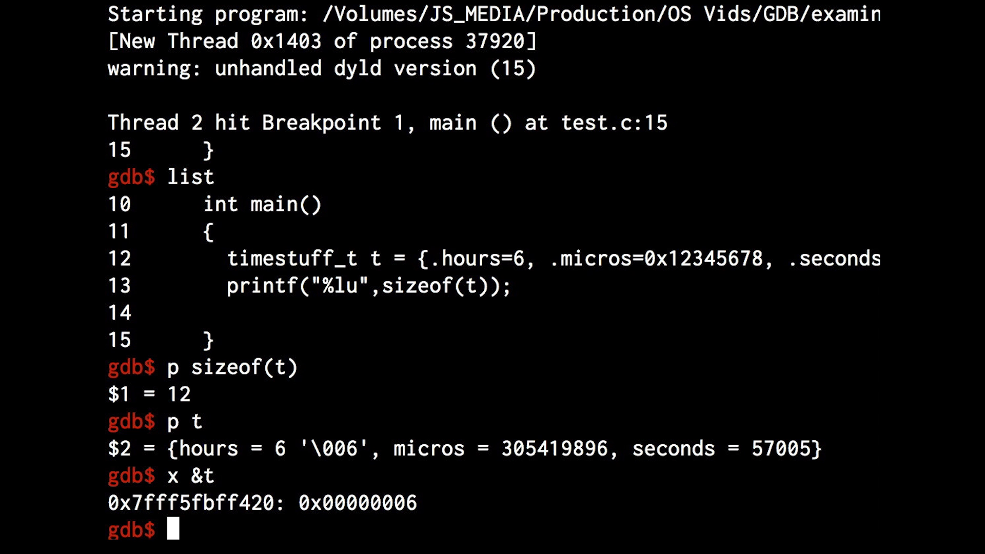
{"action": "type", "text": "x/12 &t"}
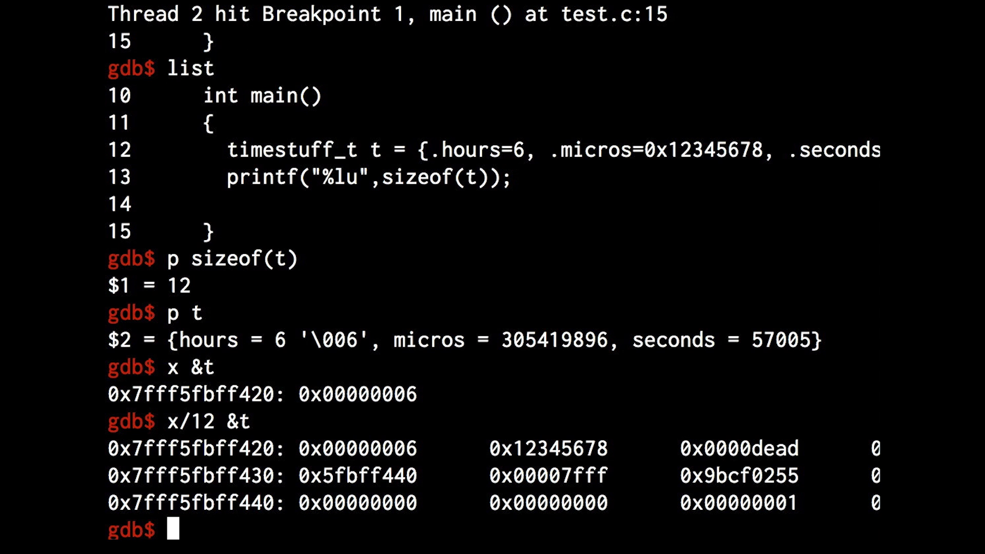
{"action": "type", "text": "x/12x &t"}
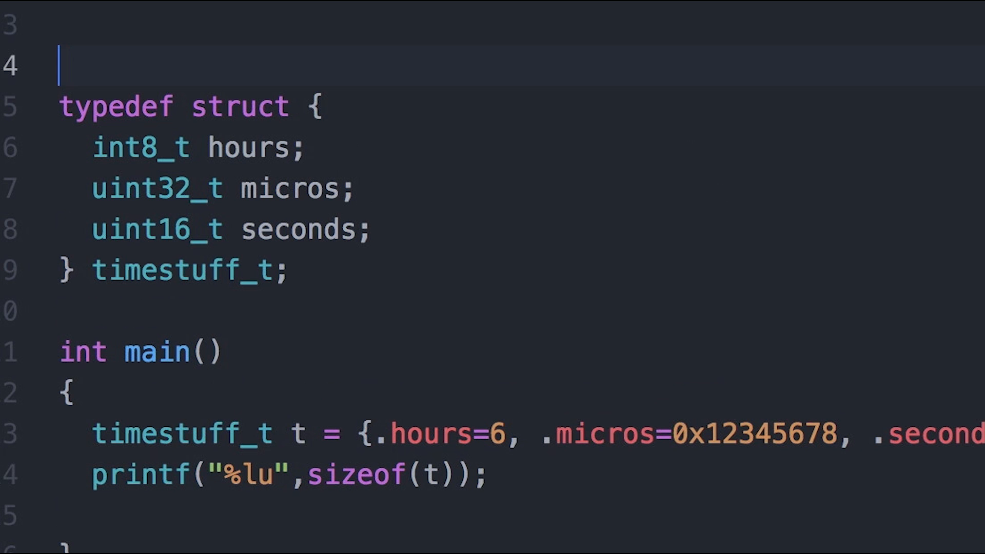
{"action": "type", "text": "#pragma pa"}
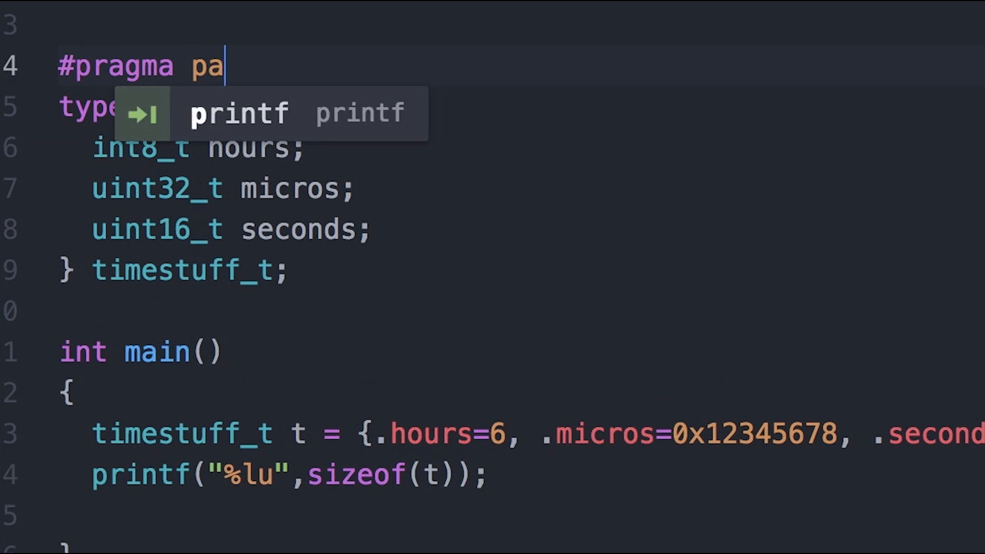
{"action": "type", "text": "ck(1)"}
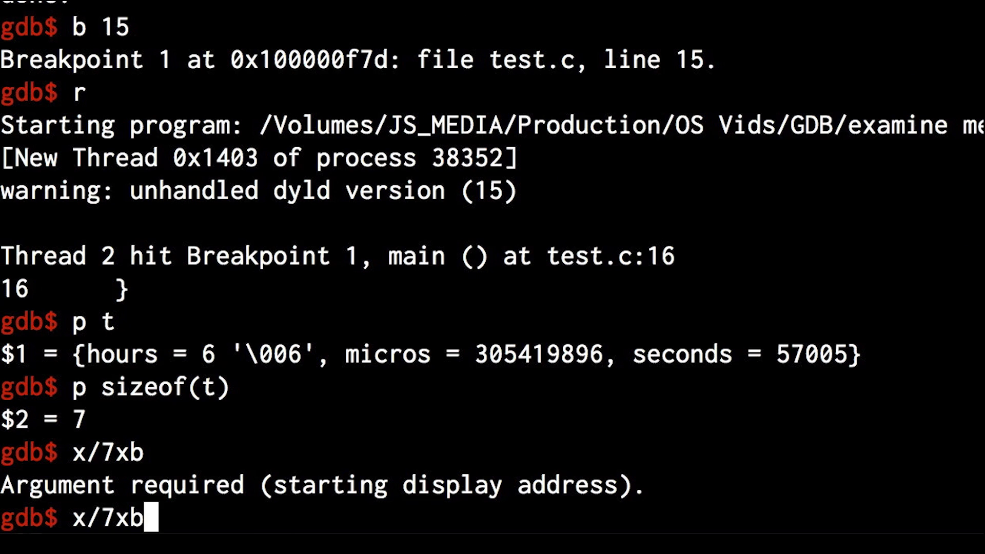
{"action": "type", "text": "&t"}
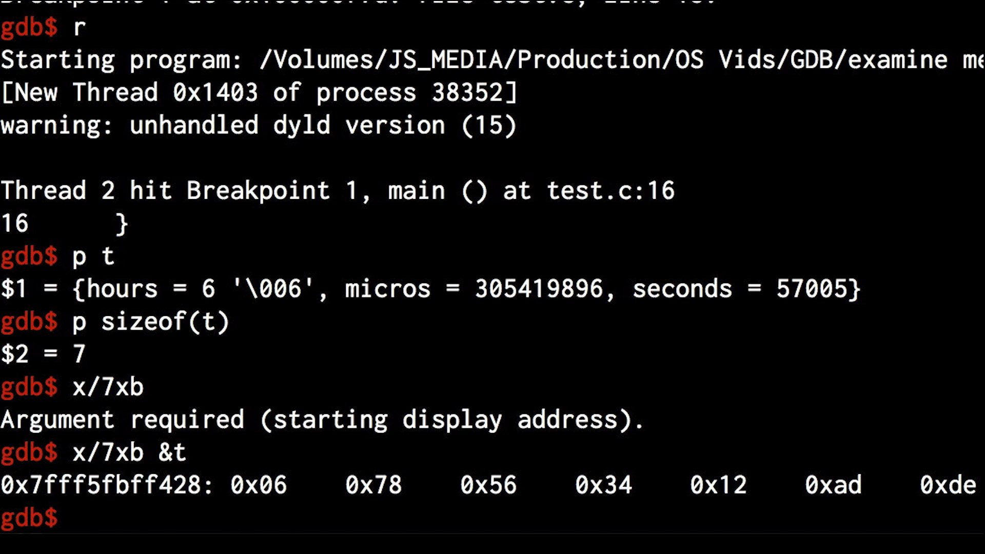